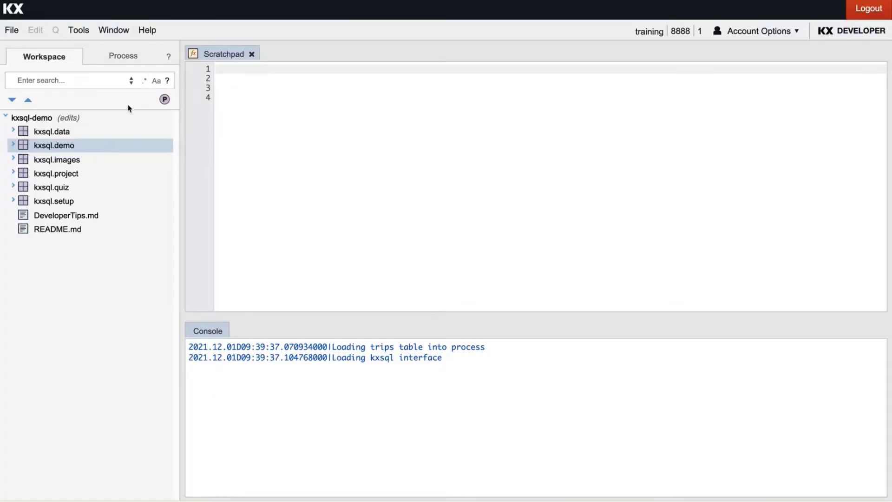
{"action": "mouse_move", "coordinate": [122, 234]}
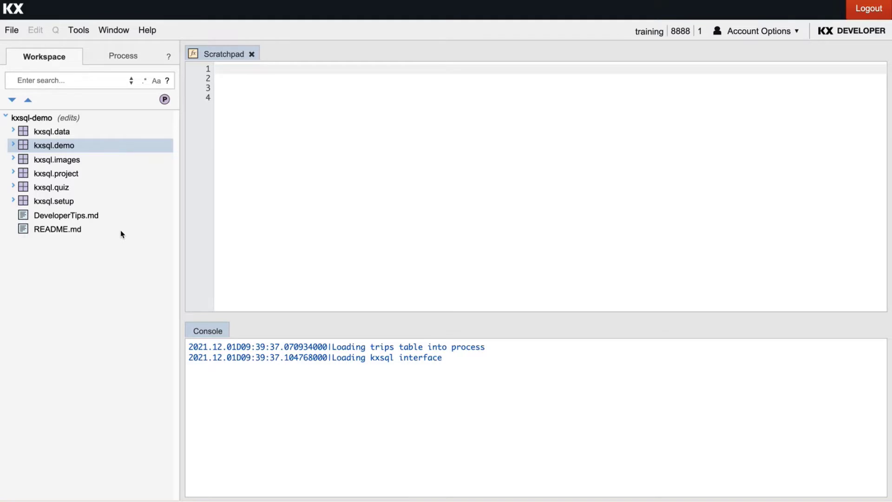
{"action": "mouse_move", "coordinate": [83, 235]}
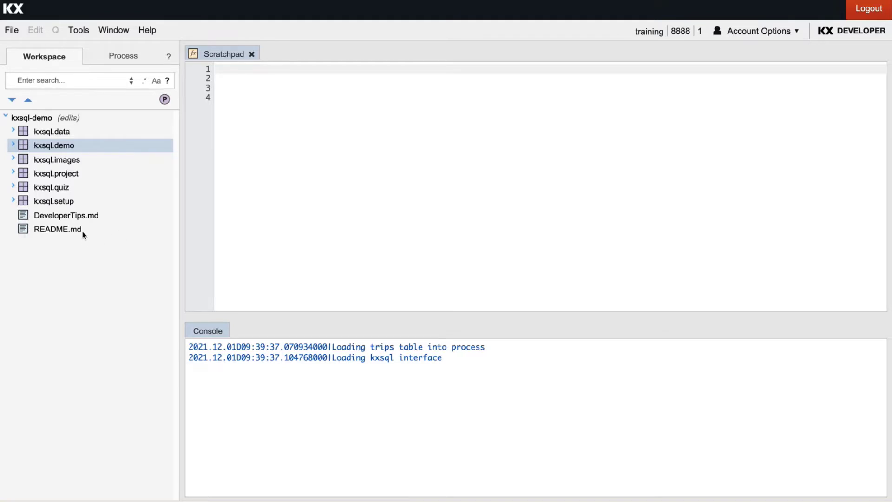
Step: Open README.md from the Workspace tree and switch it to the rendered markdown view
{"action": "double_click", "coordinate": [52, 229]}
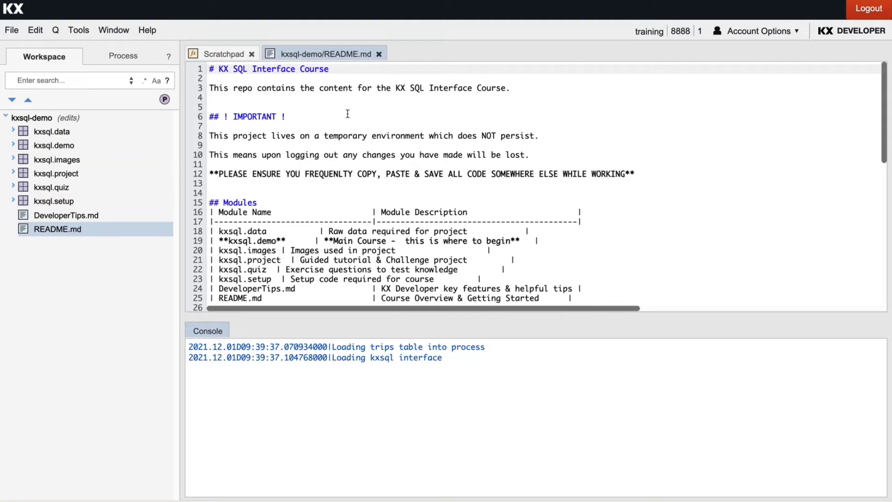
{"action": "right_click", "coordinate": [347, 116]}
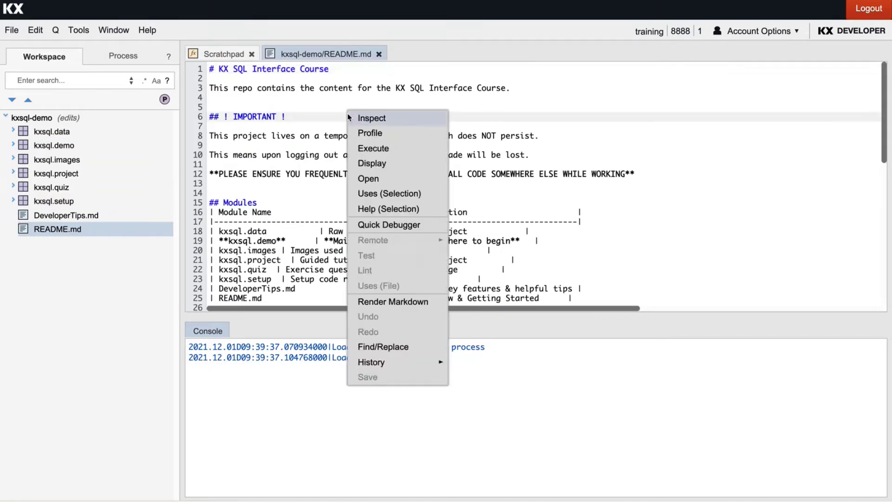
{"action": "left_click", "coordinate": [392, 302]}
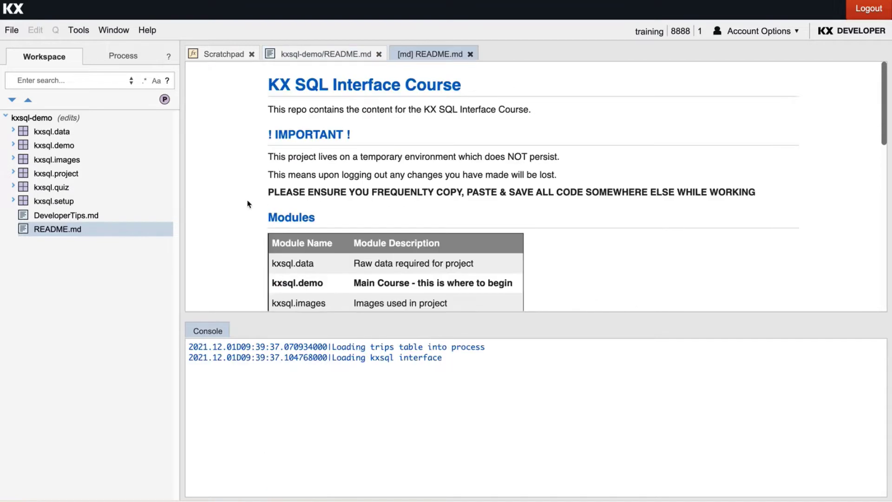
Step: Shrink the Console so the rendered README shows the modules table, Main Course, Quiz and Guided Tutorial
{"action": "scroll", "scroll_direction": "down", "scroll_amount": 3}
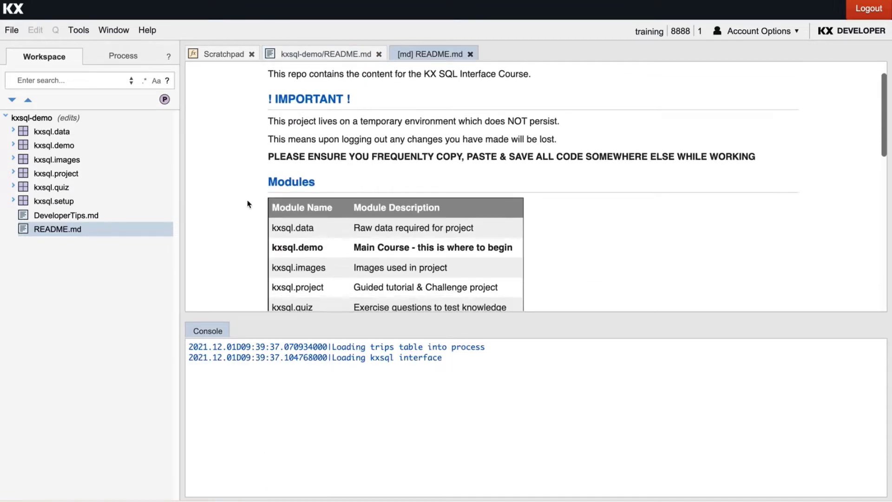
{"action": "scroll", "scroll_direction": "down", "scroll_amount": 3}
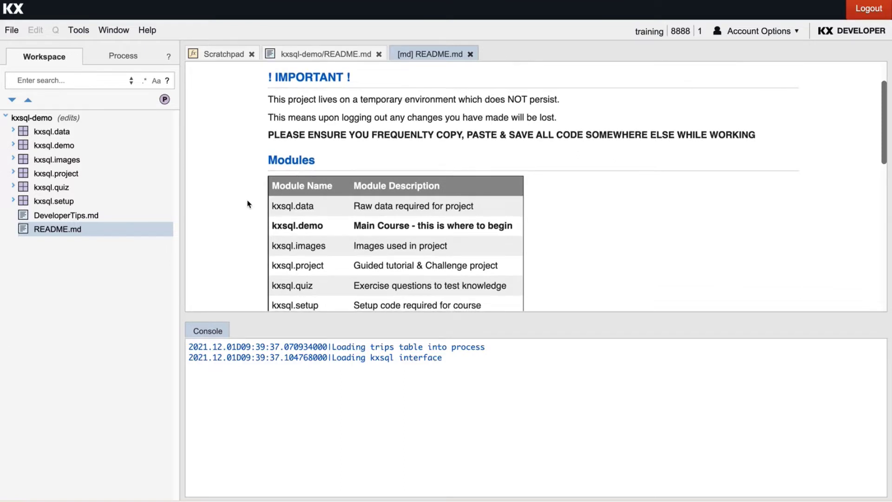
{"action": "scroll", "scroll_direction": "down", "scroll_amount": 3}
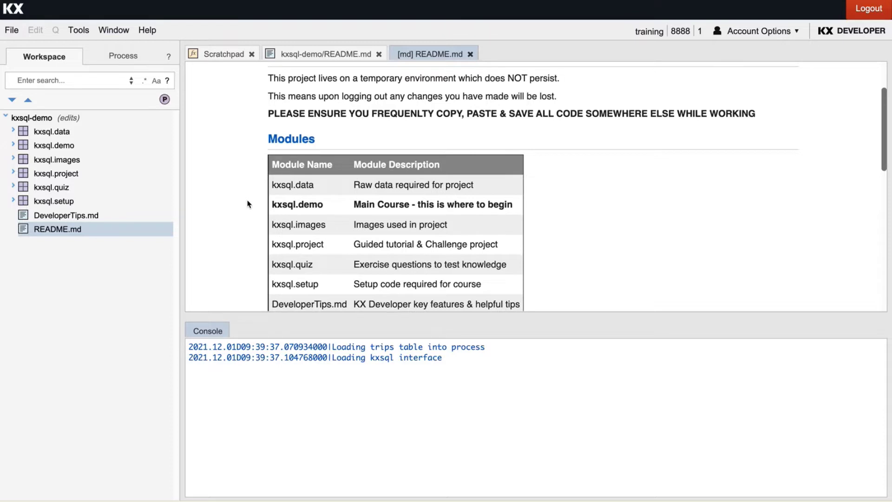
{"action": "mouse_move", "coordinate": [229, 313]}
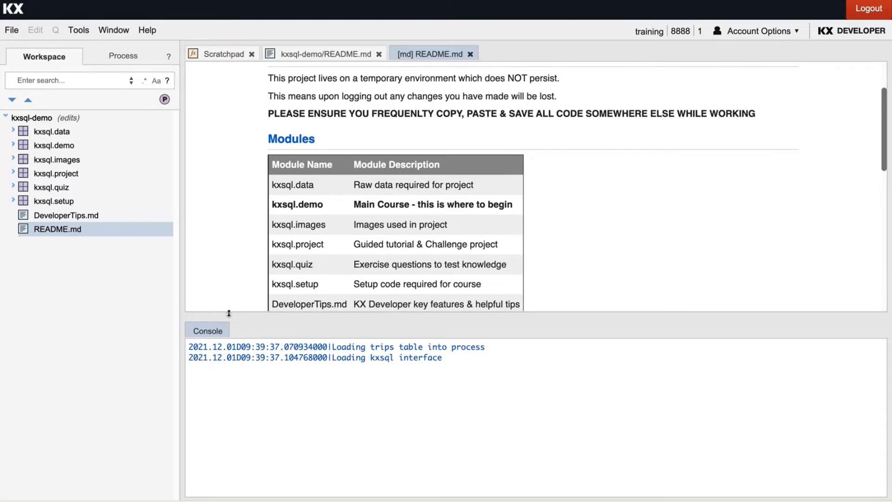
{"action": "left_click_drag", "start_coordinate": [229, 313], "coordinate": [224, 380]}
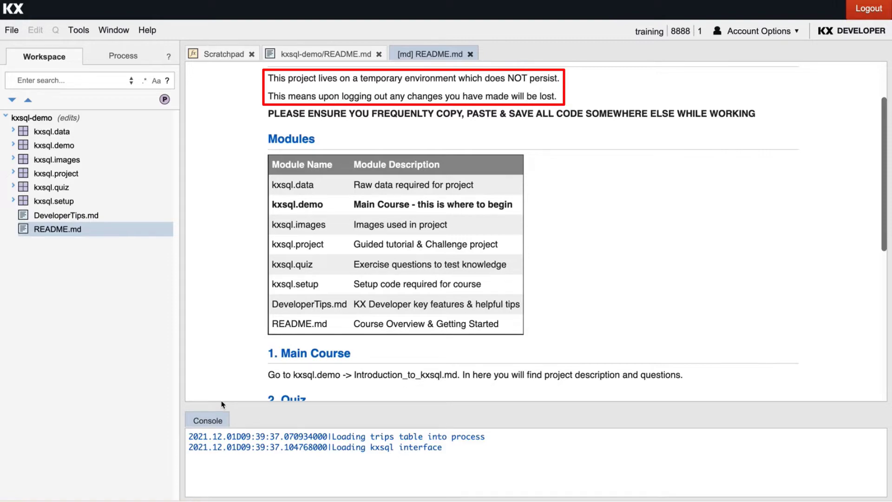
{"action": "scroll", "scroll_direction": "down", "scroll_amount": 3}
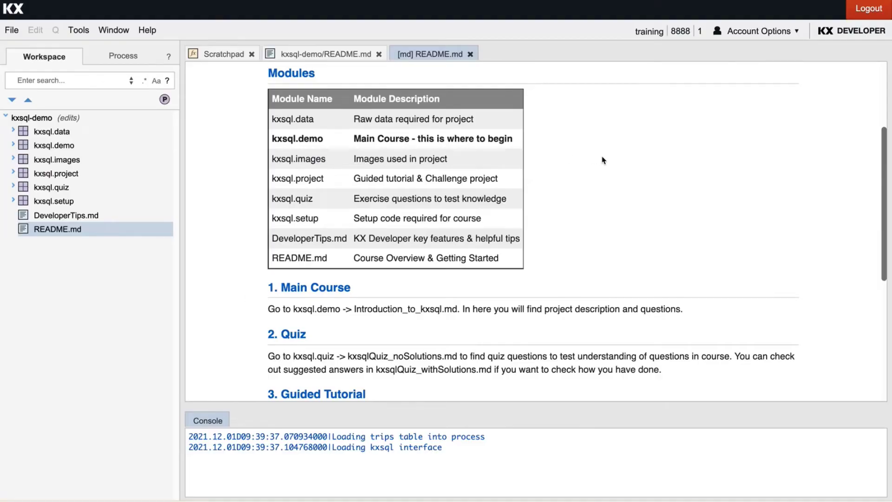
{"action": "mouse_move", "coordinate": [531, 140]}
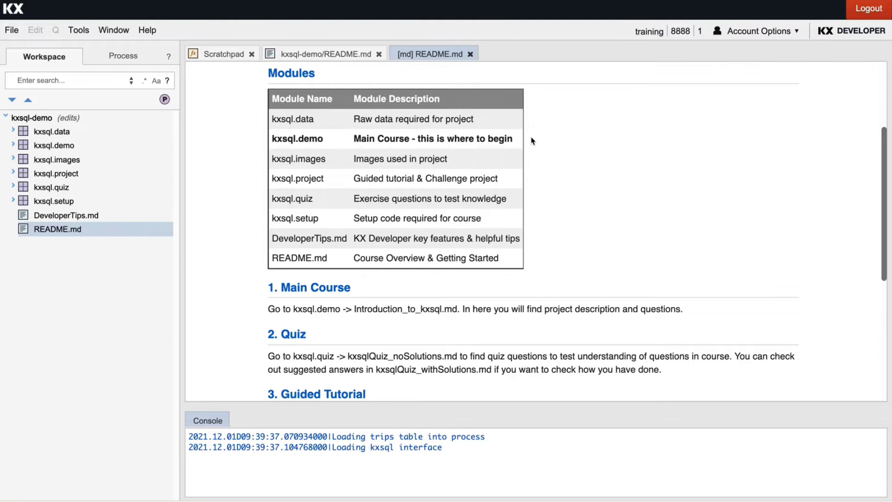
{"action": "mouse_move", "coordinate": [232, 123]}
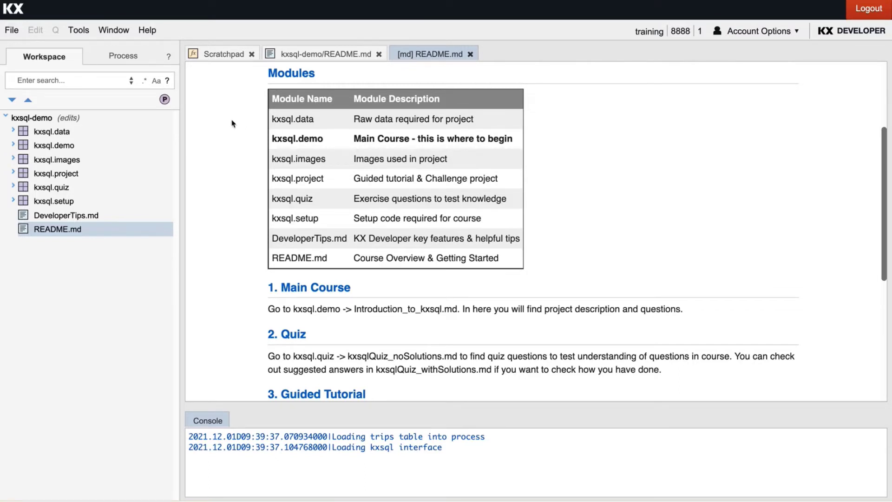
Step: Expand kxsql.demo and show Introduction_to_kxsql.md rendered as markdown
{"action": "left_click", "coordinate": [53, 145]}
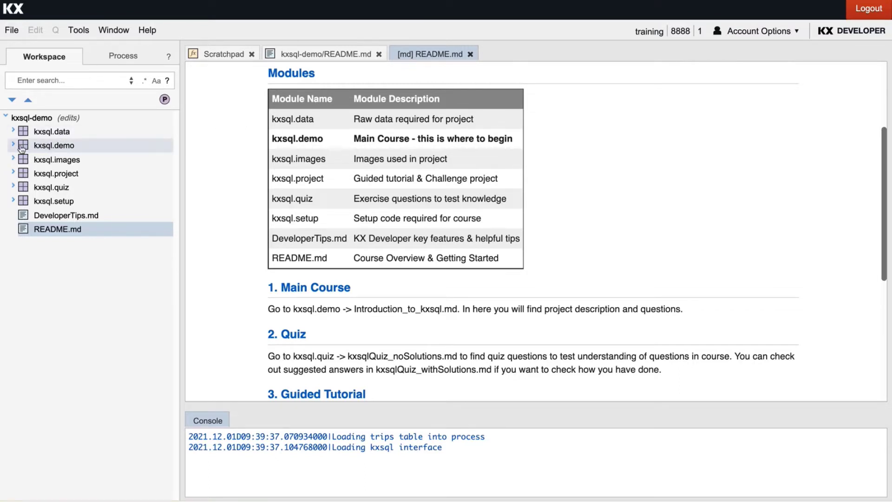
{"action": "left_click", "coordinate": [13, 146]}
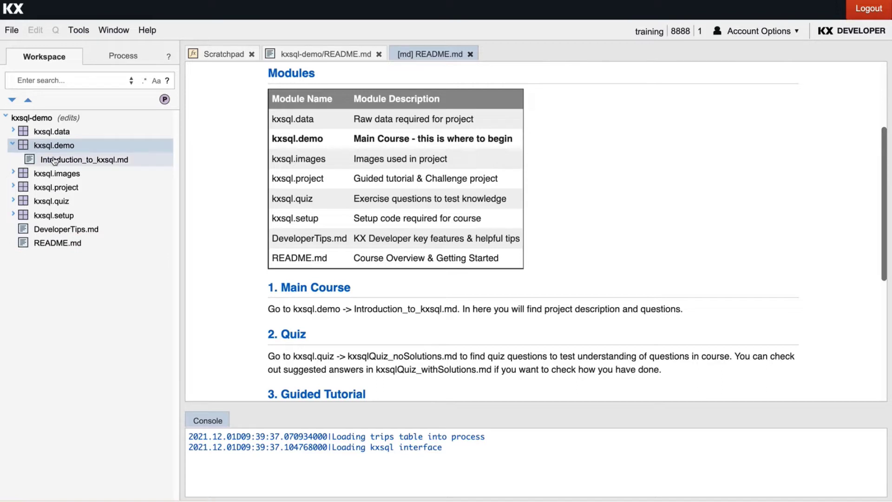
{"action": "mouse_move", "coordinate": [65, 162]}
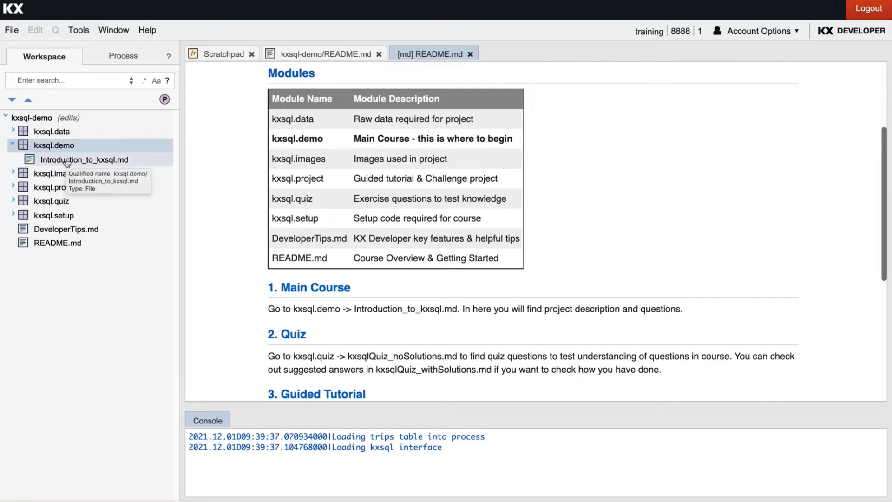
{"action": "double_click", "coordinate": [83, 159]}
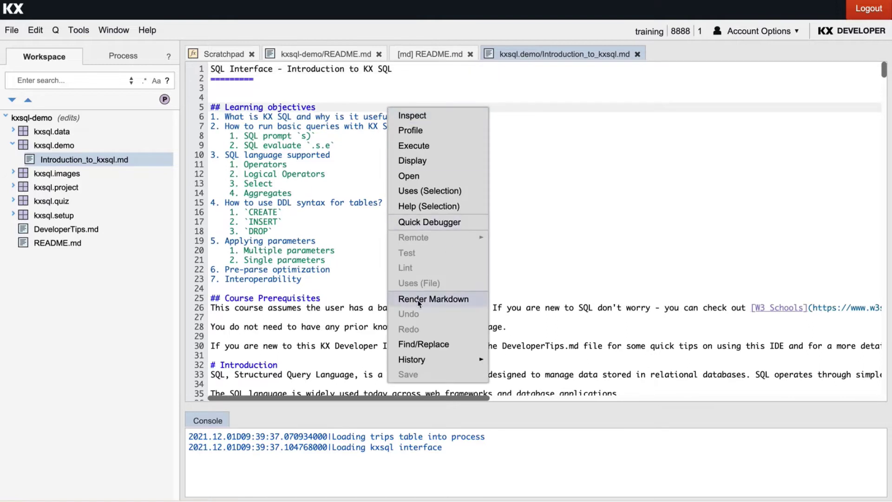
{"action": "left_click", "coordinate": [434, 299]}
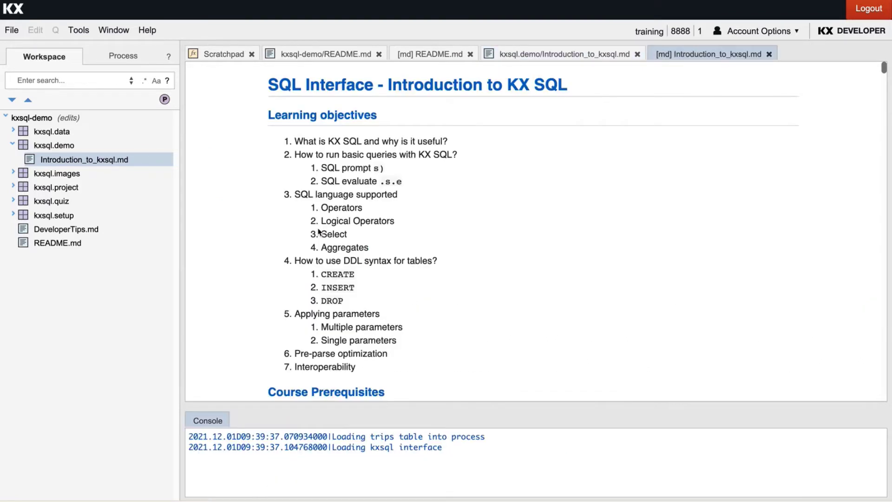
{"action": "mouse_move", "coordinate": [486, 152]}
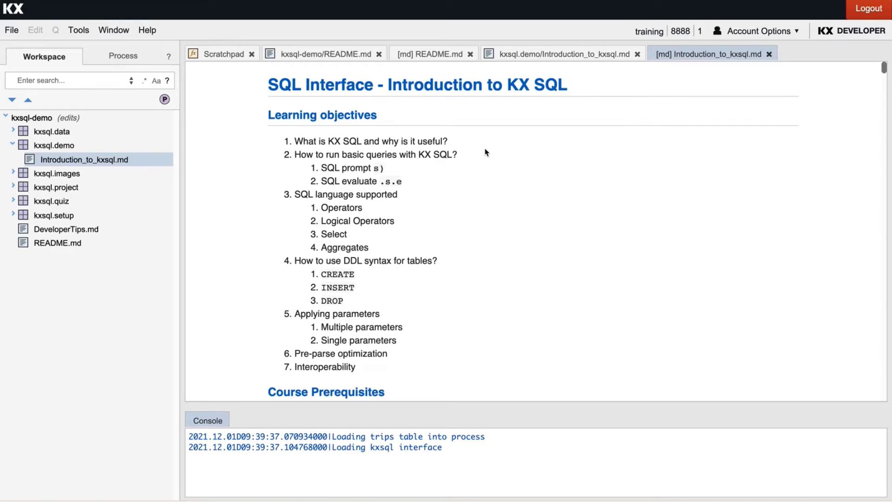
{"action": "mouse_move", "coordinate": [536, 255]}
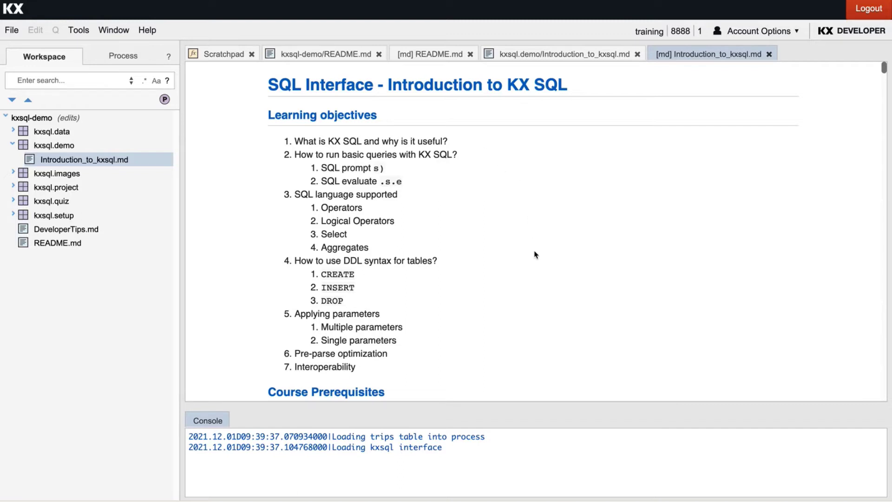
{"action": "mouse_move", "coordinate": [540, 281]}
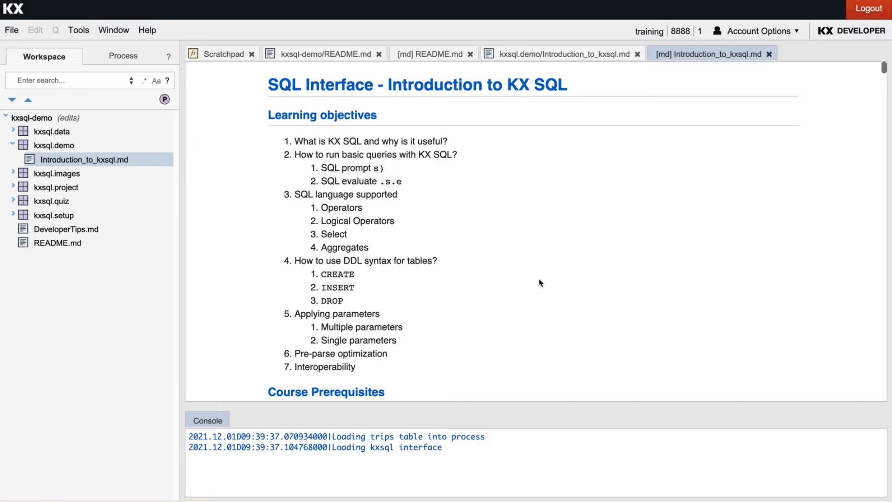
Step: Scroll the rendered introduction down to Course Prerequisites and the KX + SQL graphic
{"action": "scroll", "scroll_direction": "down", "scroll_amount": 3}
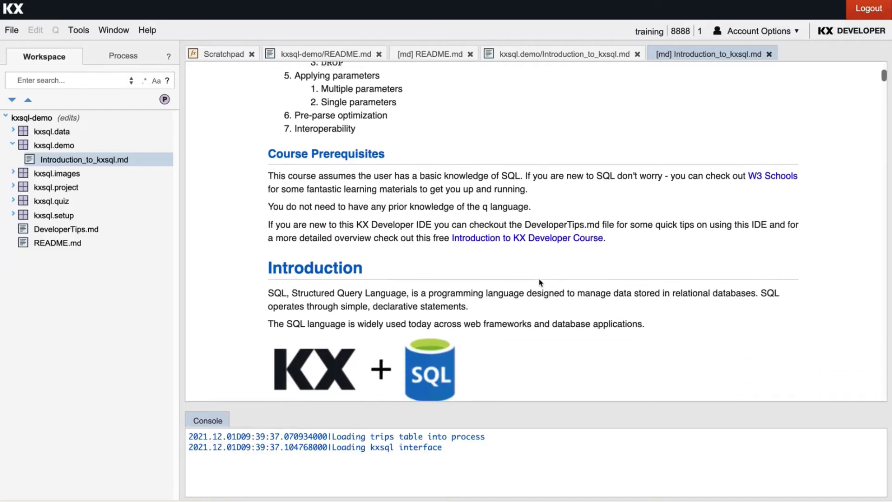
Step: Scroll the course notes down to the 'What is KX SQL and why is it useful?' operator table
{"action": "scroll", "scroll_direction": "down", "scroll_amount": 3}
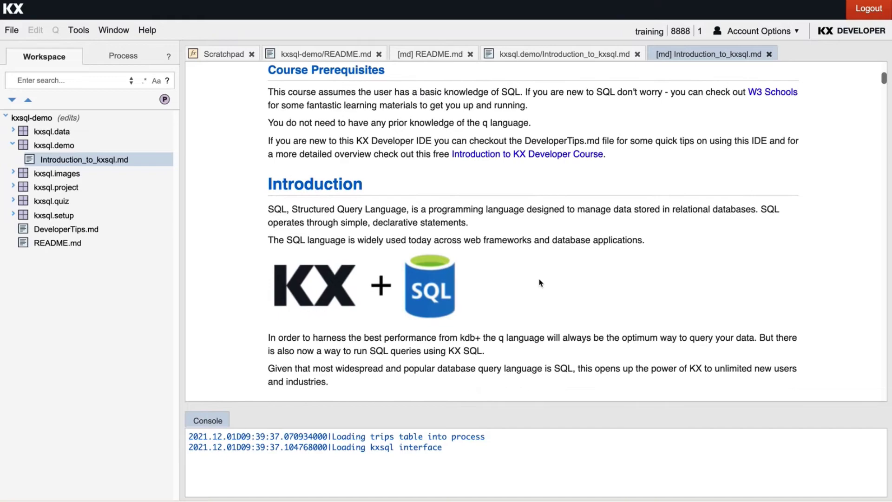
{"action": "mouse_move", "coordinate": [766, 112]}
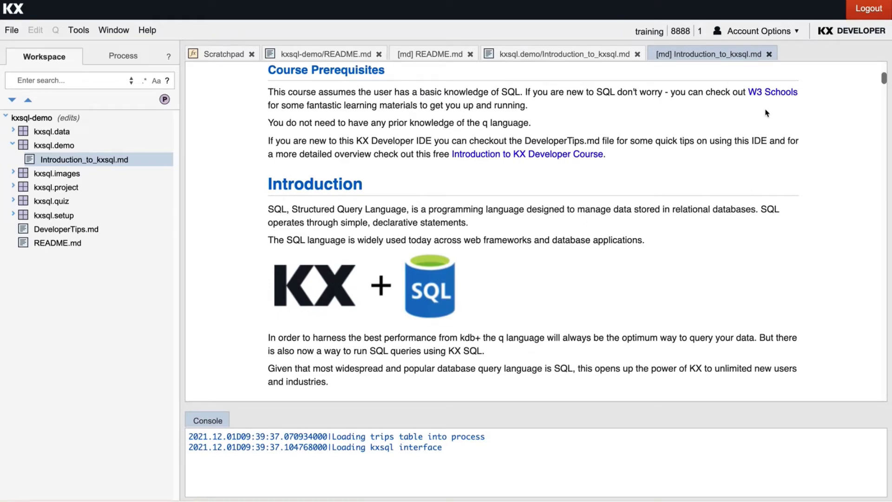
{"action": "left_click", "coordinate": [772, 91]}
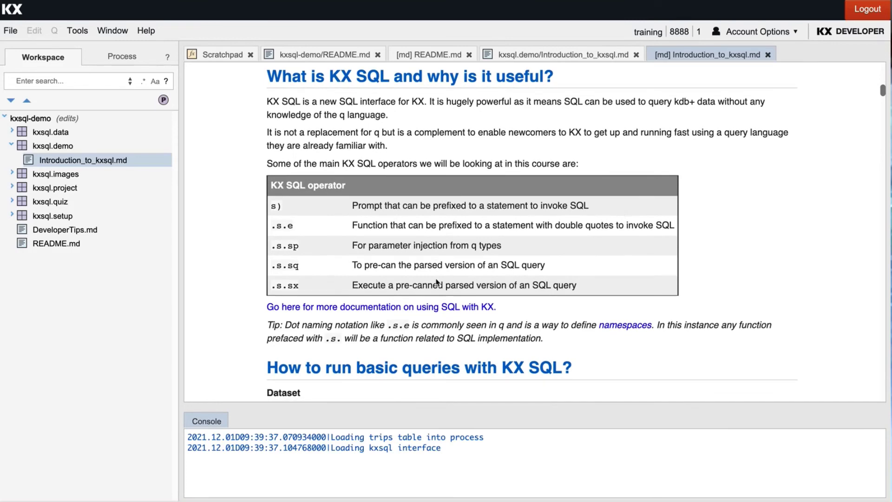
Step: Follow the 'more documentation on using SQL with KX' link and scroll the SQL reference page
{"action": "left_click", "coordinate": [382, 307]}
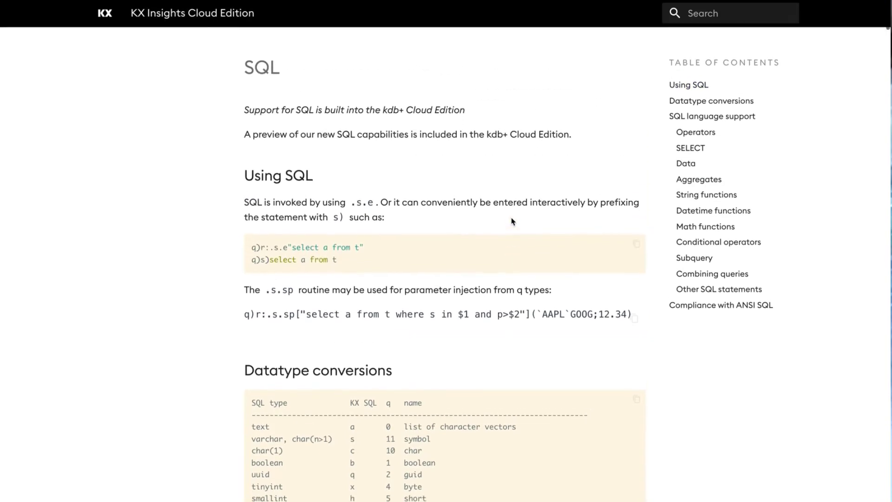
{"action": "scroll", "scroll_direction": "down", "scroll_amount": 3}
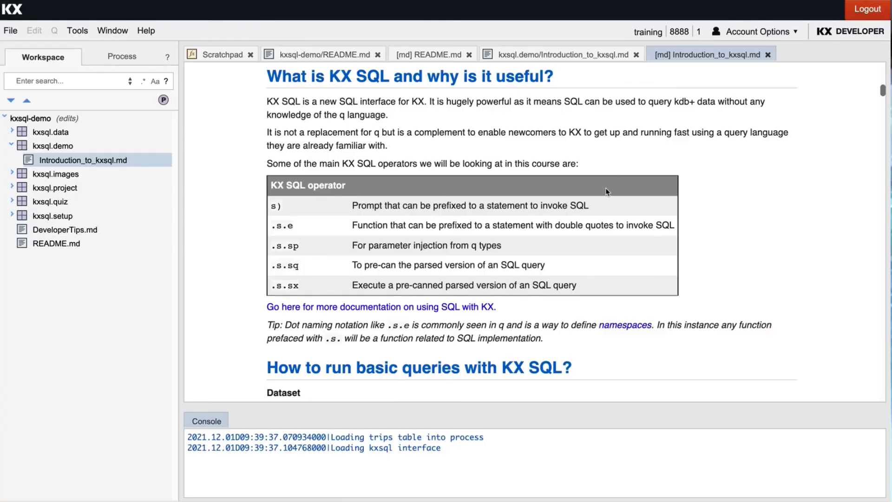
{"action": "mouse_move", "coordinate": [263, 212]}
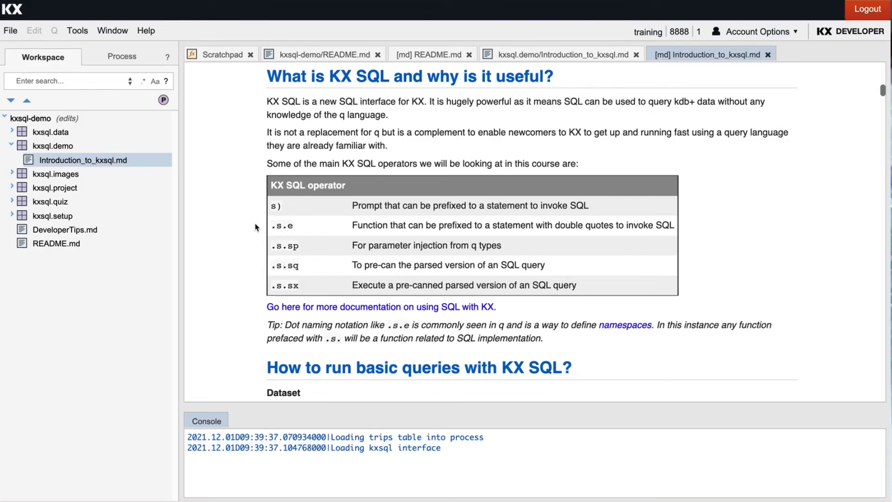
{"action": "mouse_move", "coordinate": [257, 242]}
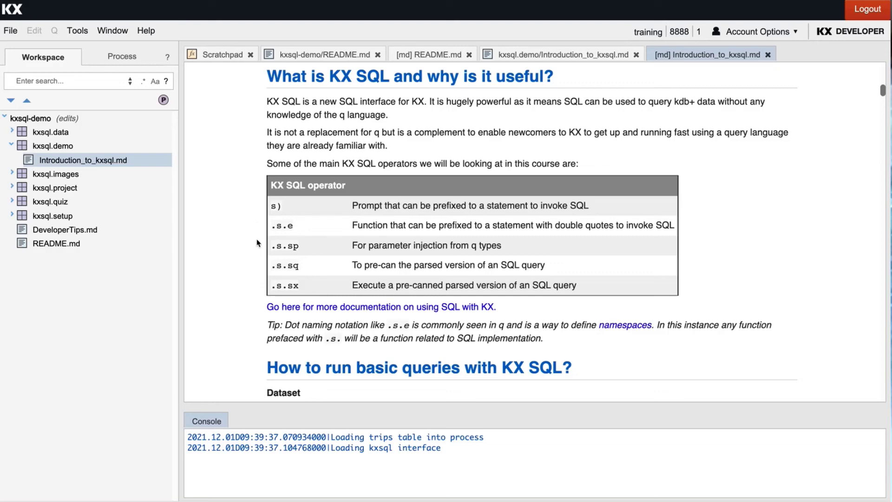
{"action": "mouse_move", "coordinate": [258, 250]}
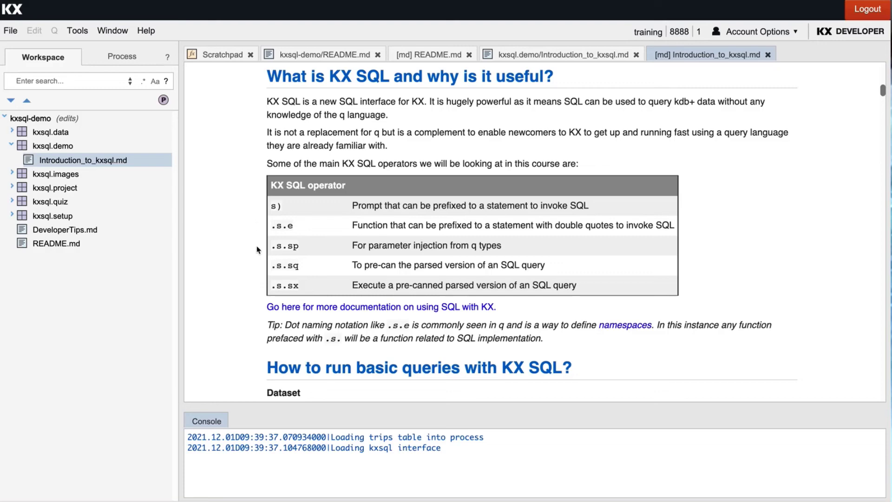
{"action": "mouse_move", "coordinate": [260, 288]}
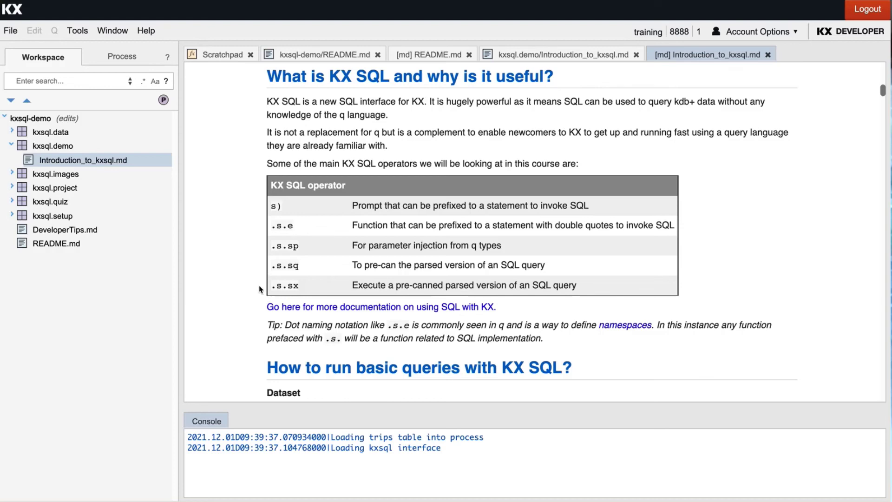